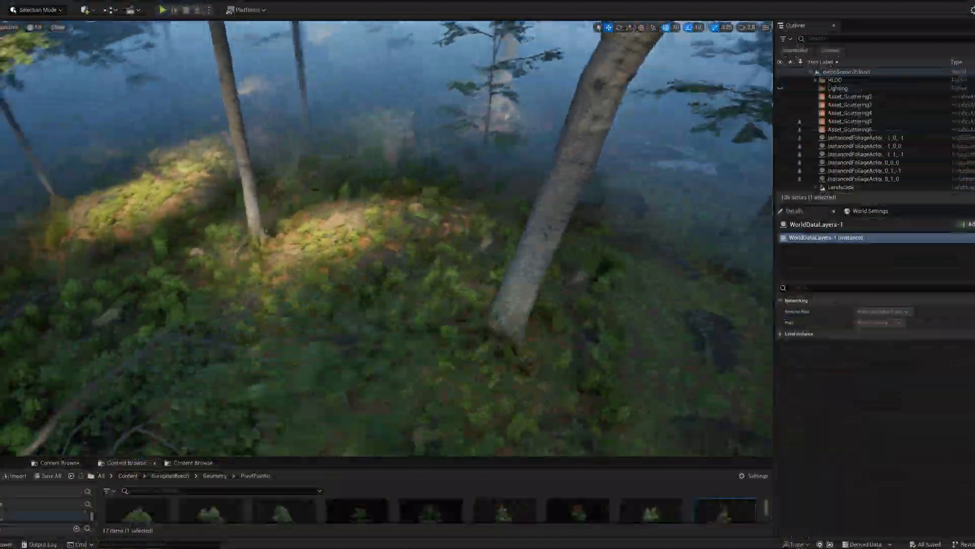
# Open the SideFX Houdini Engine product page and scroll through its Overview
pyautogui.click(849, 97)
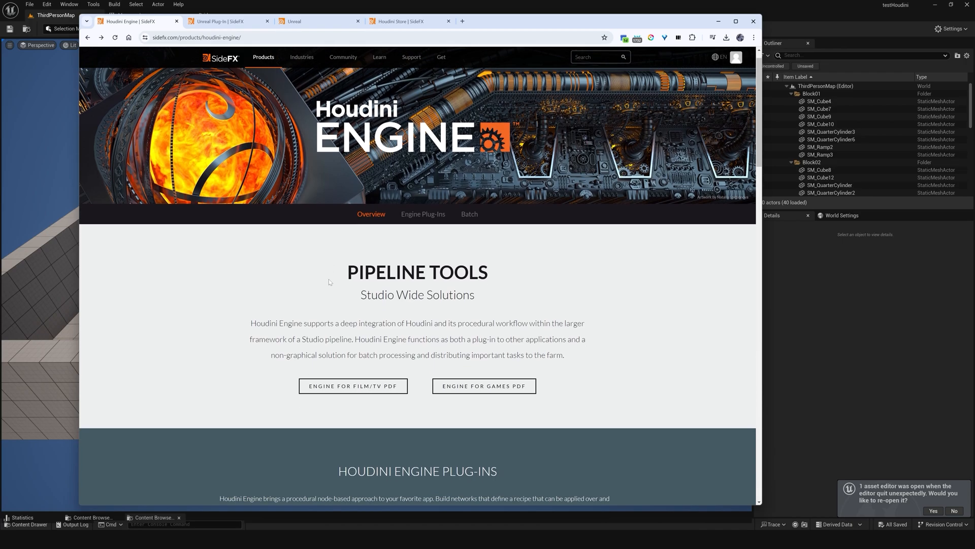
pyautogui.scroll(-3)
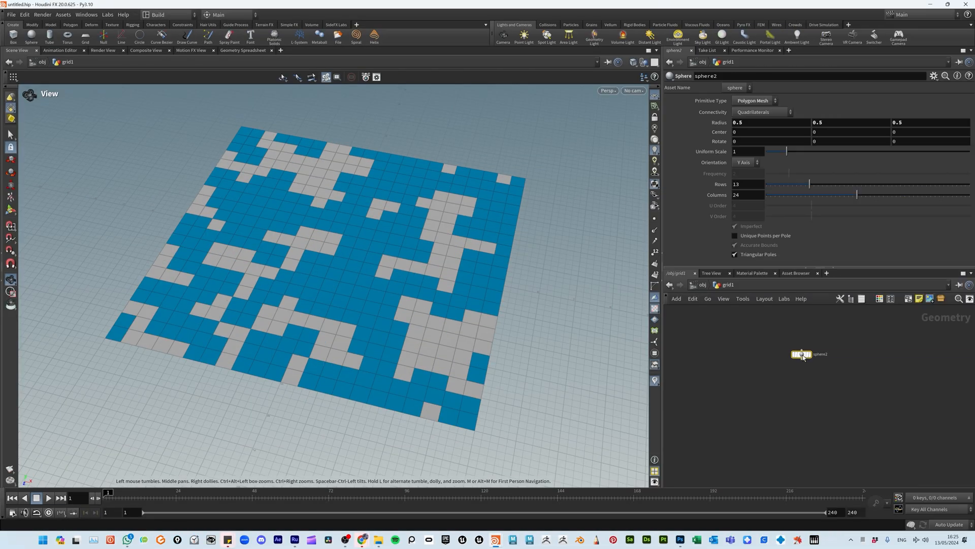
# Drop a sphere2 node into the grid1 network beside the patterned grid
pyautogui.click(846, 364)
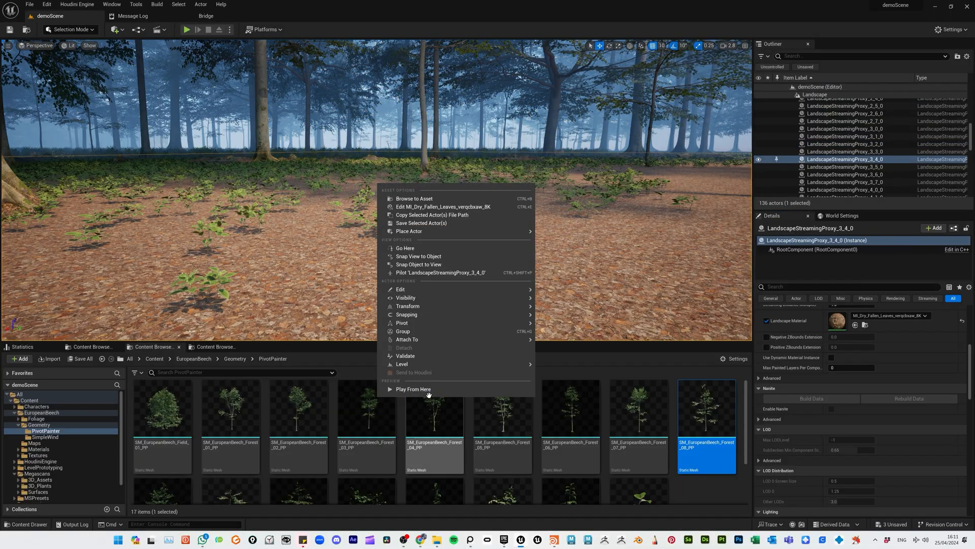
# Play the level from the viewport spot to run the character through the beech forest
pyautogui.click(412, 389)
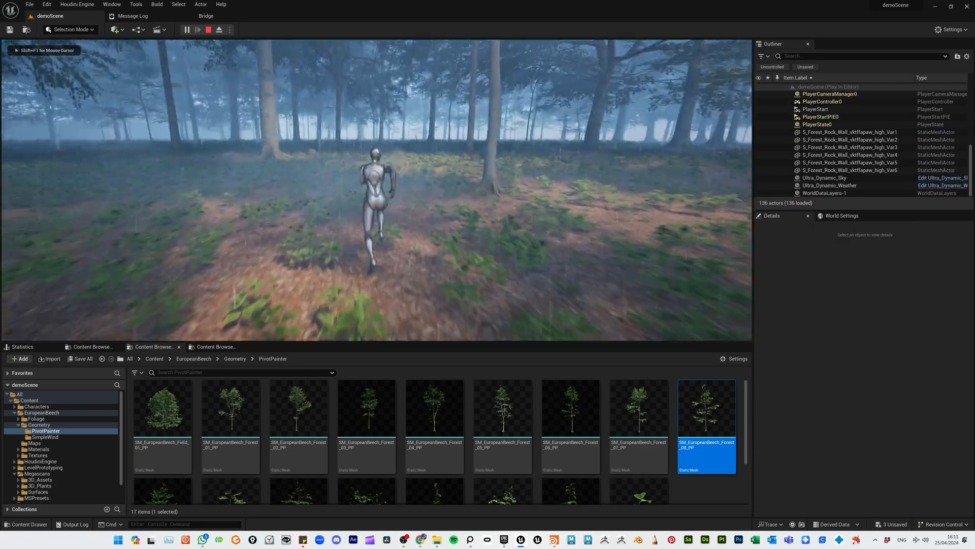